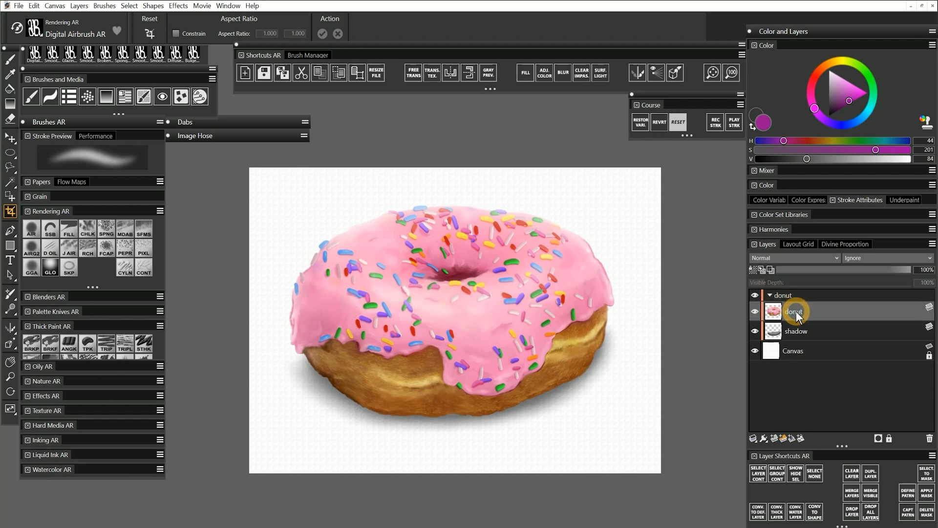
# Step: Bring up Auto Select for the donut layer with Using left on Image Luminance
pyautogui.click(129, 6)
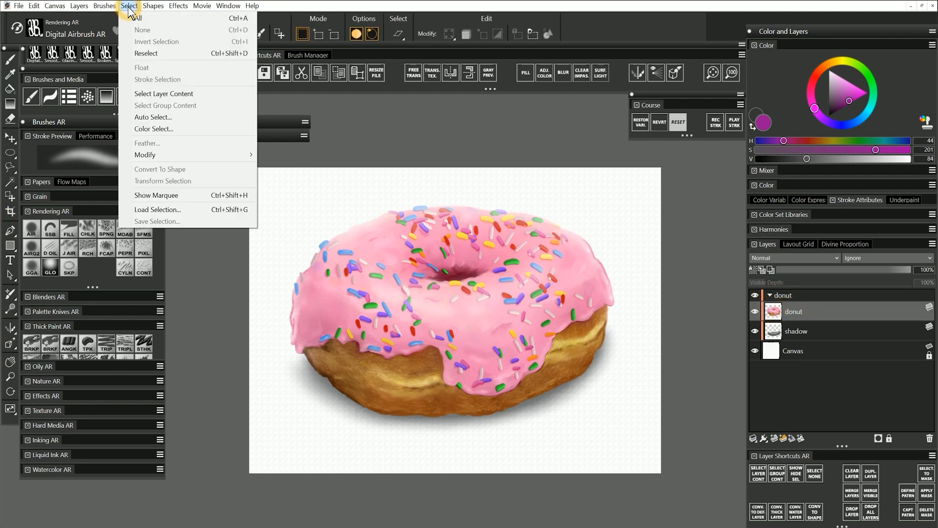
pyautogui.moveTo(153, 116)
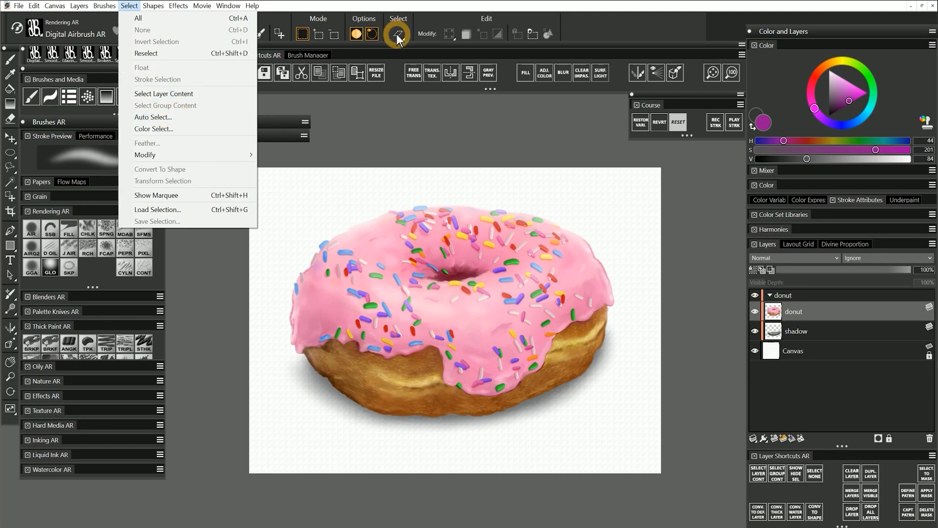
pyautogui.click(153, 116)
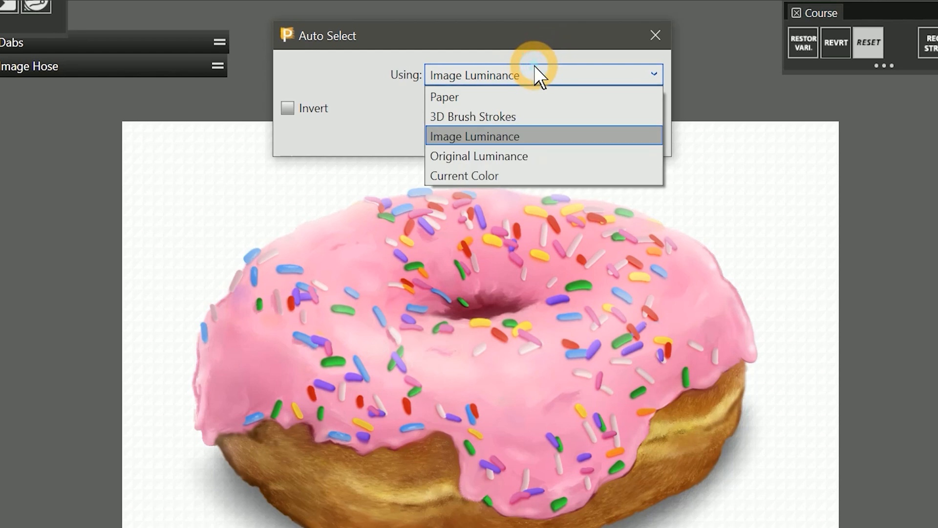
pyautogui.moveTo(536, 97)
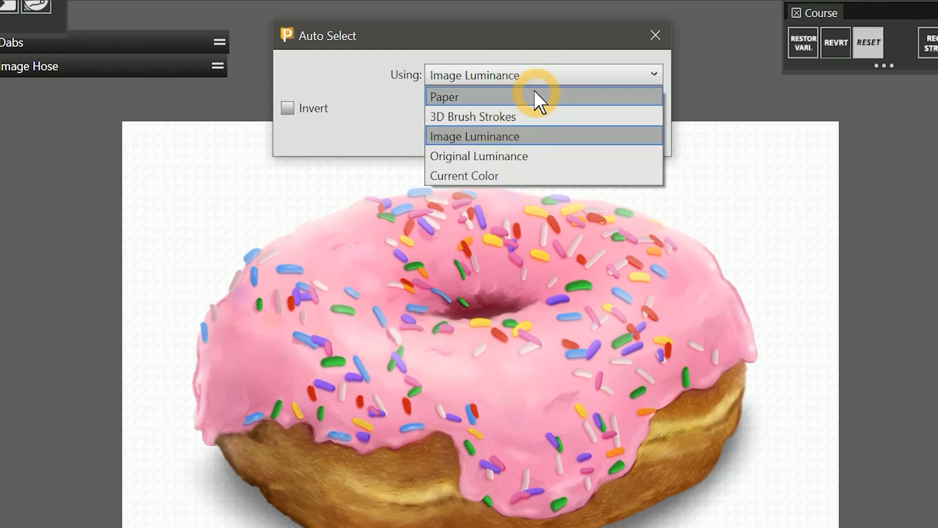
pyautogui.click(474, 136)
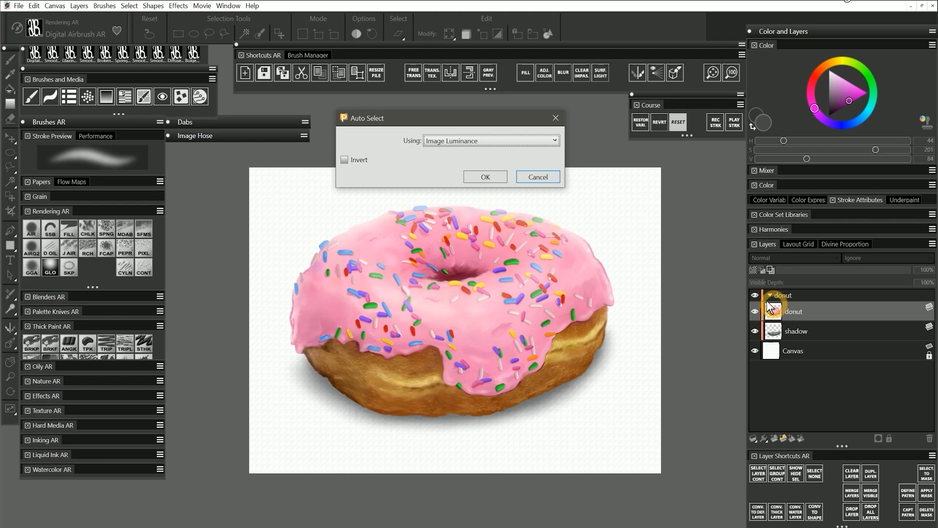
# Step: Confirm the luminance selection, fill the new tinting layer with saturated blue, then clear the tint
pyautogui.click(484, 176)
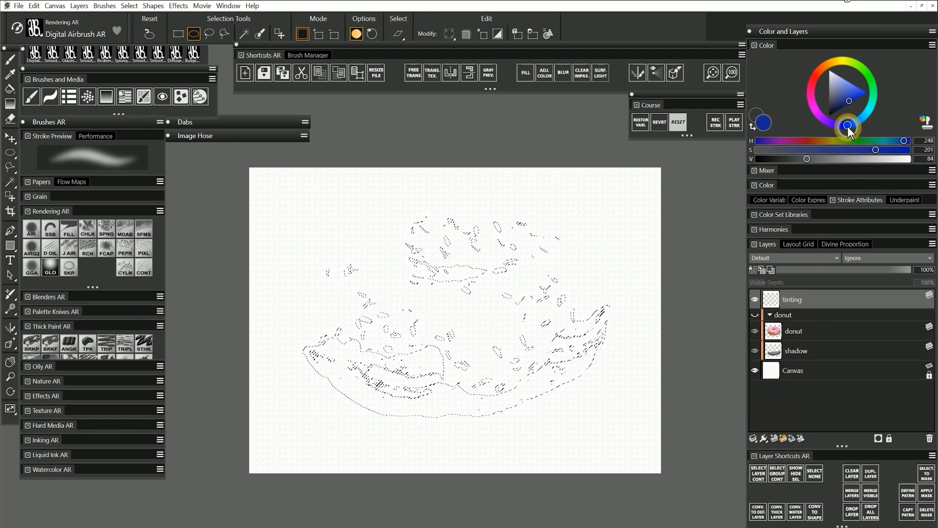
pyautogui.click(482, 34)
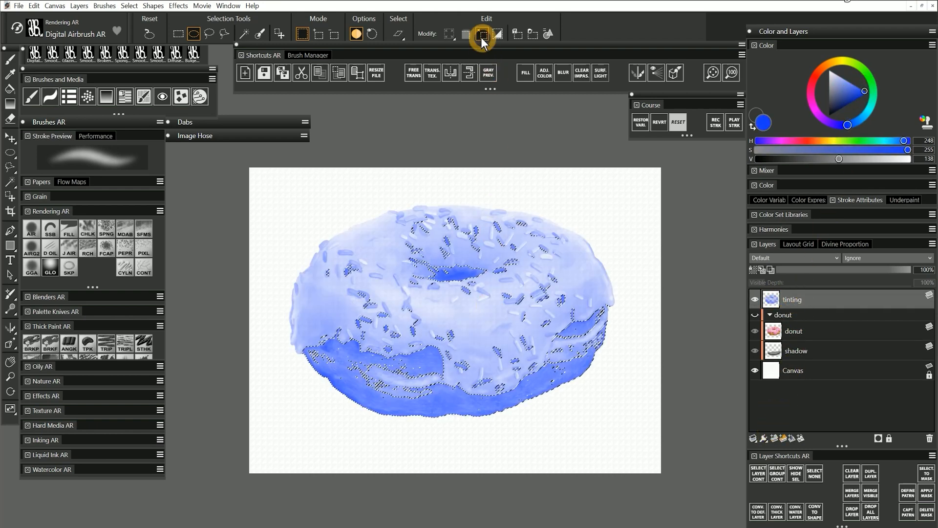
pyautogui.click(480, 34)
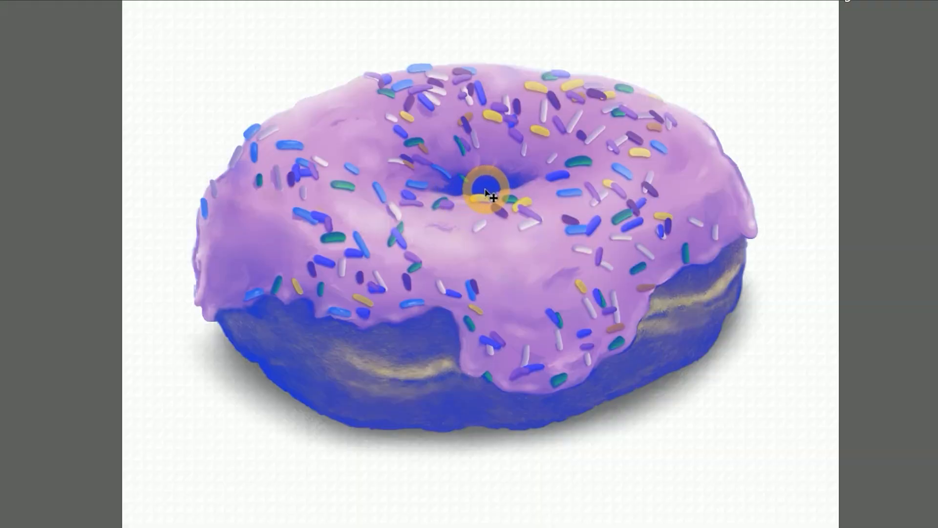
pyautogui.moveTo(485, 191); pyautogui.dragTo(437, 102)
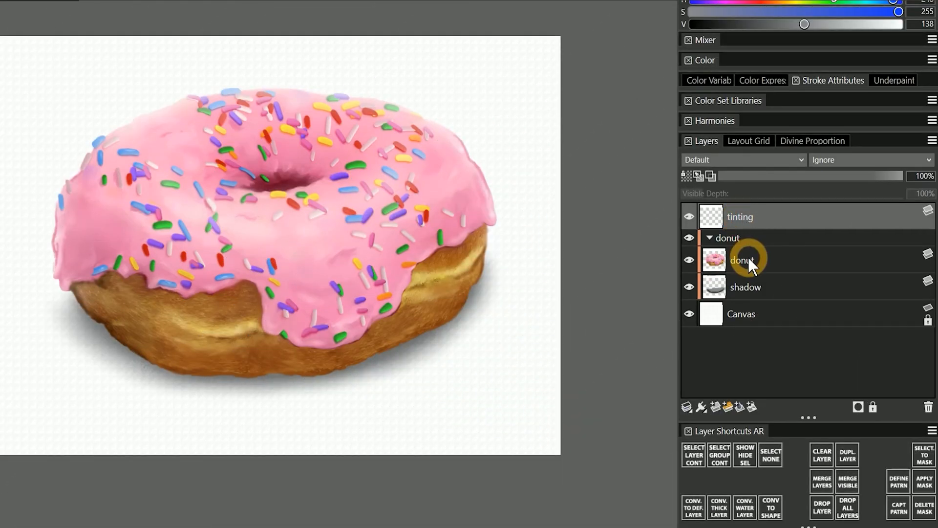
# Step: Auto-select the donut layer's darker areas using Original Luminance
pyautogui.click(397, 33)
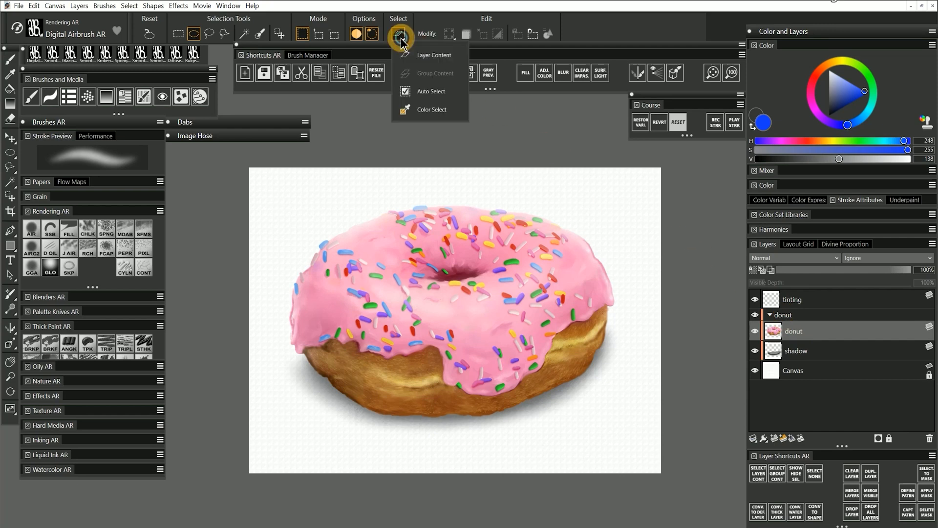
pyautogui.click(431, 91)
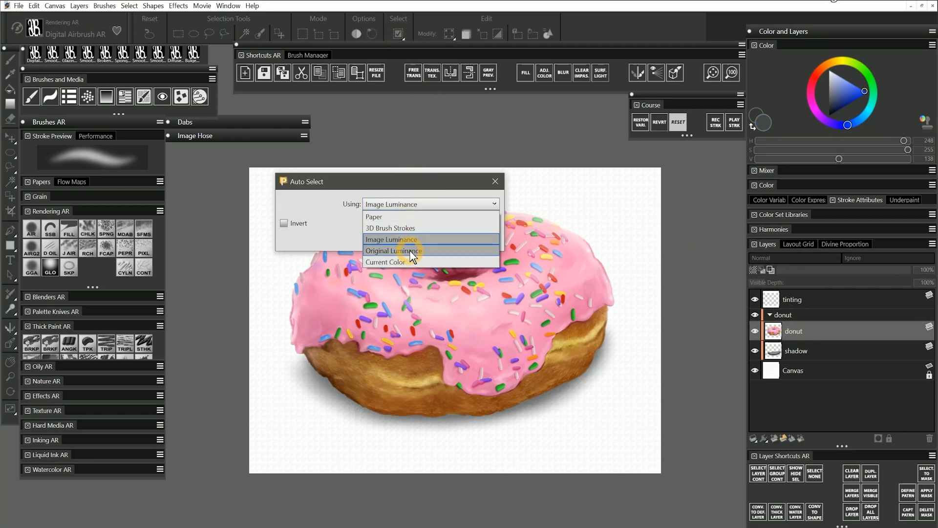
pyautogui.click(393, 250)
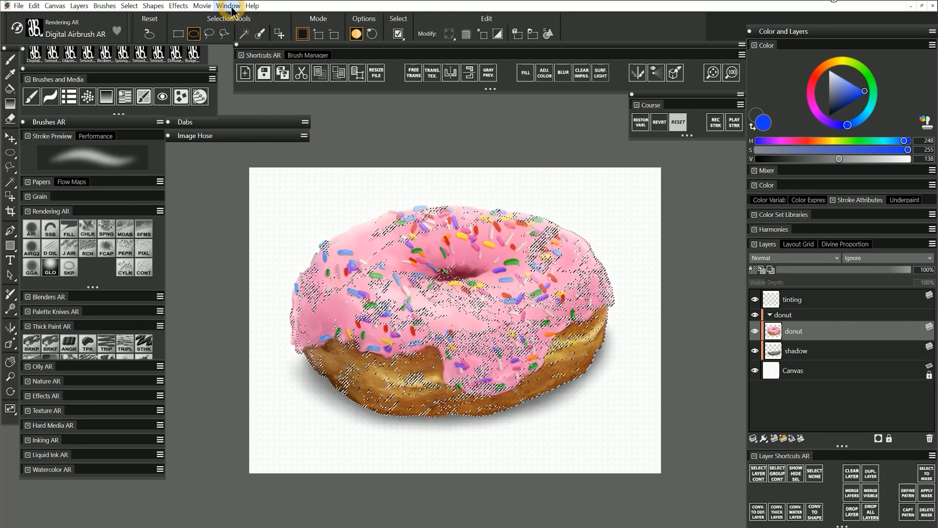
# Step: Set the clone source to Texture, showing the Painter Textures library
pyautogui.click(228, 6)
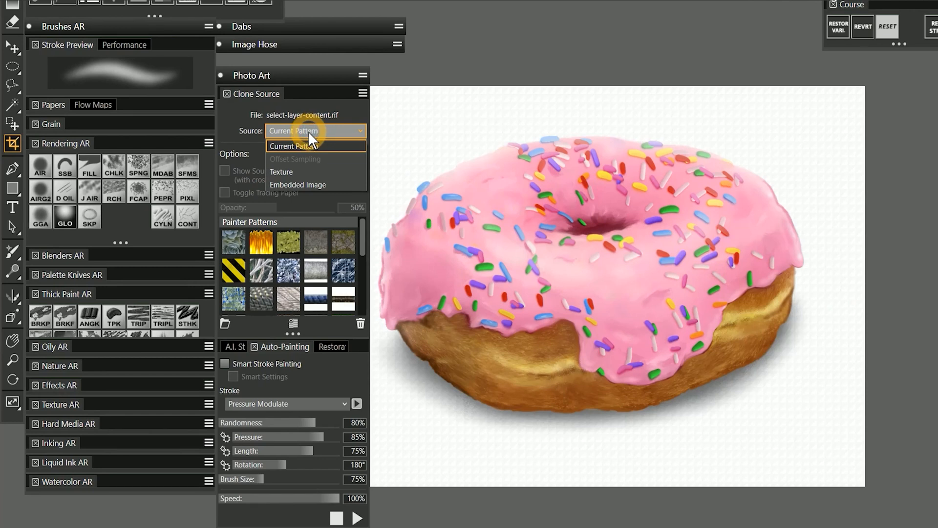
pyautogui.moveTo(294, 172)
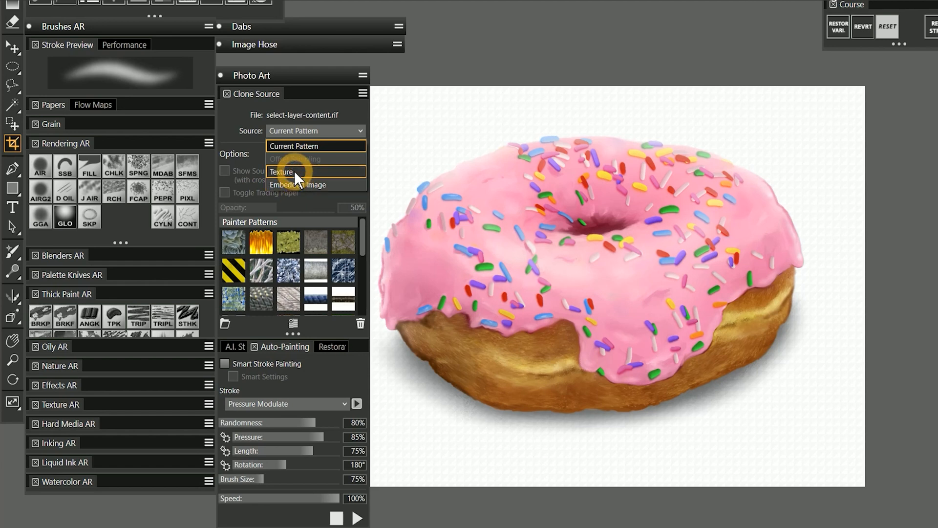
pyautogui.click(281, 172)
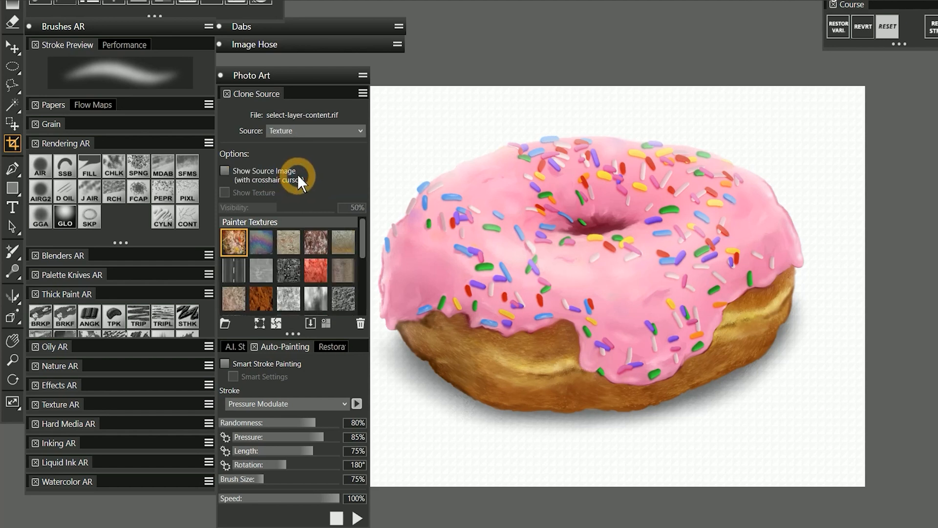
pyautogui.click(289, 271)
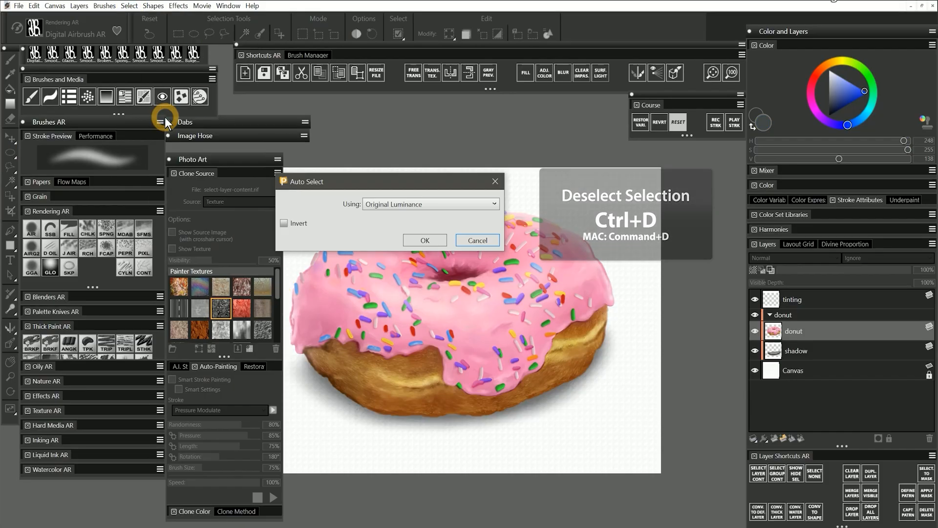
# Step: Fill the tinting layer with the circuit texture, blend it as Overlay at 60% opacity
pyautogui.click(424, 240)
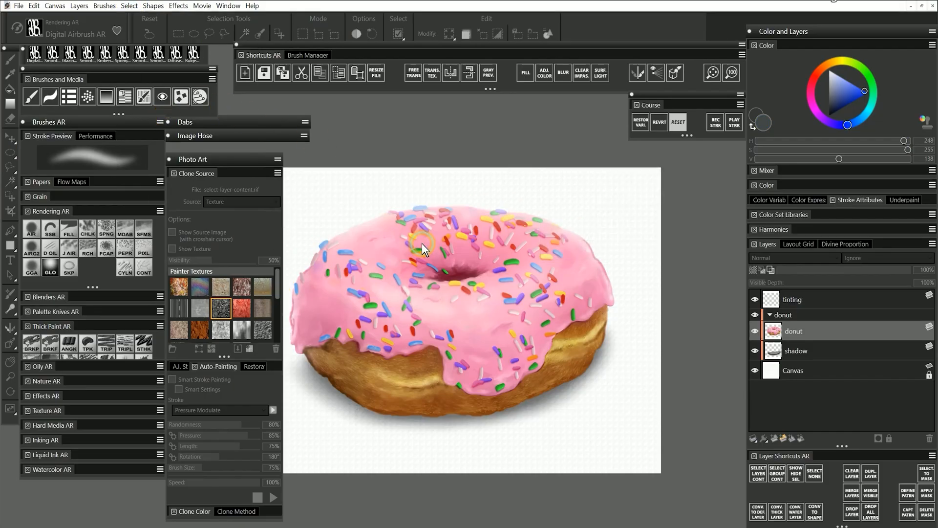
pyautogui.click(193, 34)
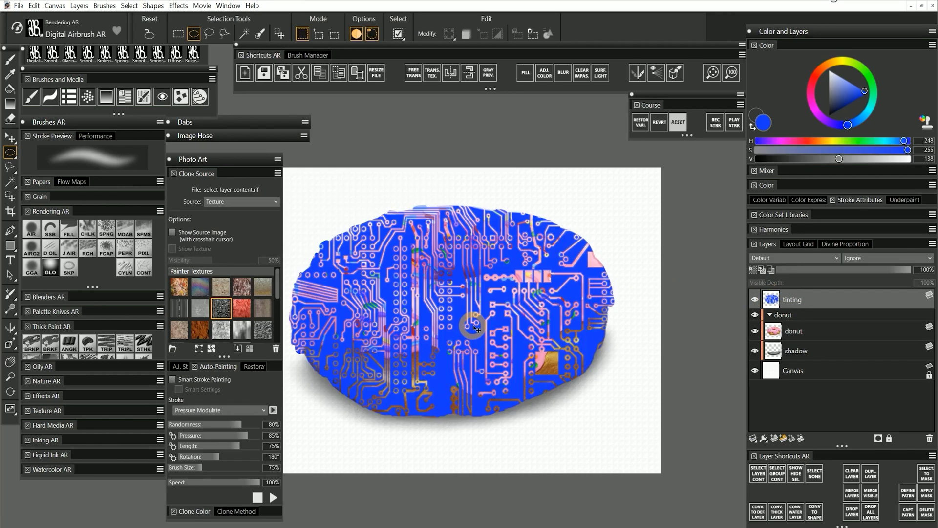
pyautogui.click(791, 257)
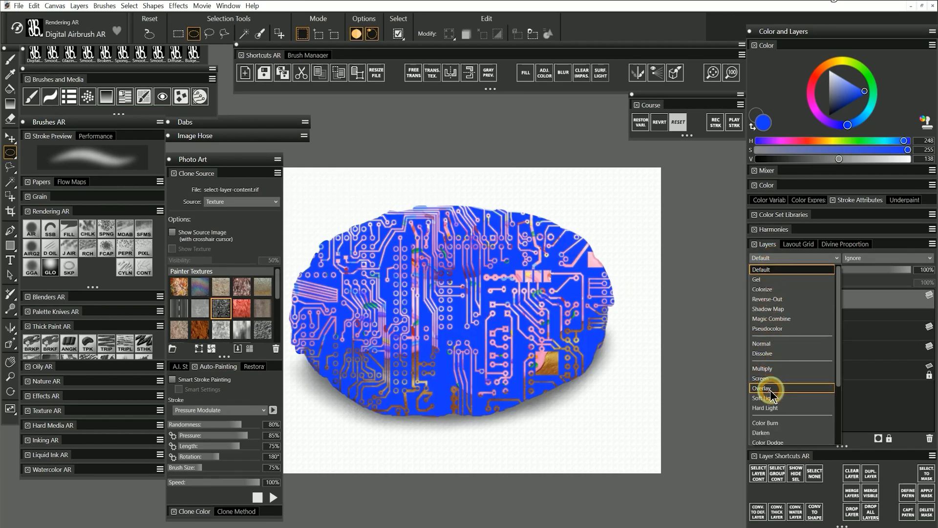
pyautogui.click(763, 388)
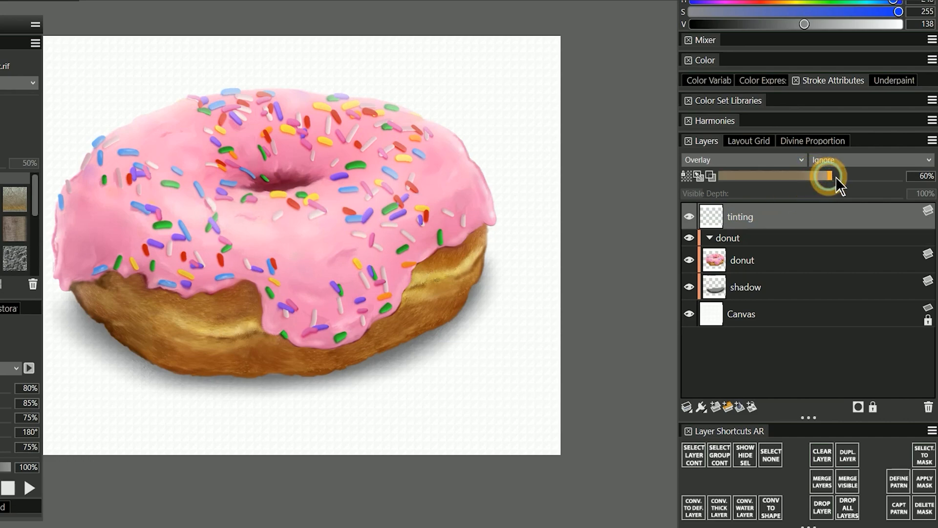
pyautogui.moveTo(829, 175); pyautogui.dragTo(910, 175)
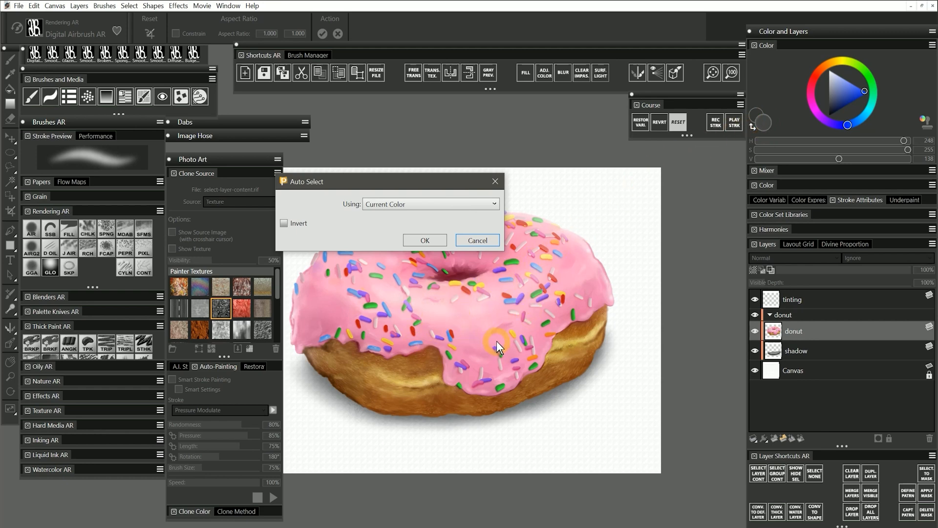
# Step: Select by Current Color from the pink icing, then solo the tinting layer to view its pink patches
pyautogui.click(477, 241)
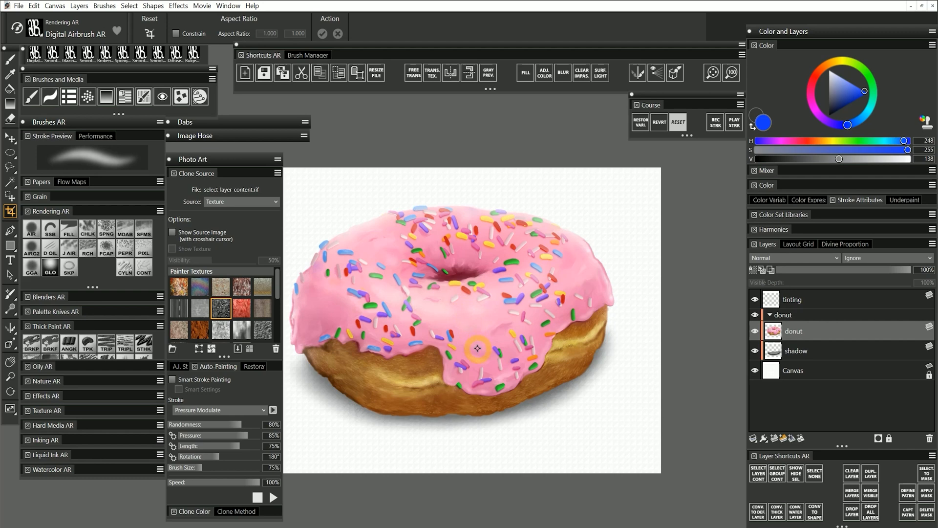
pyautogui.click(811, 90)
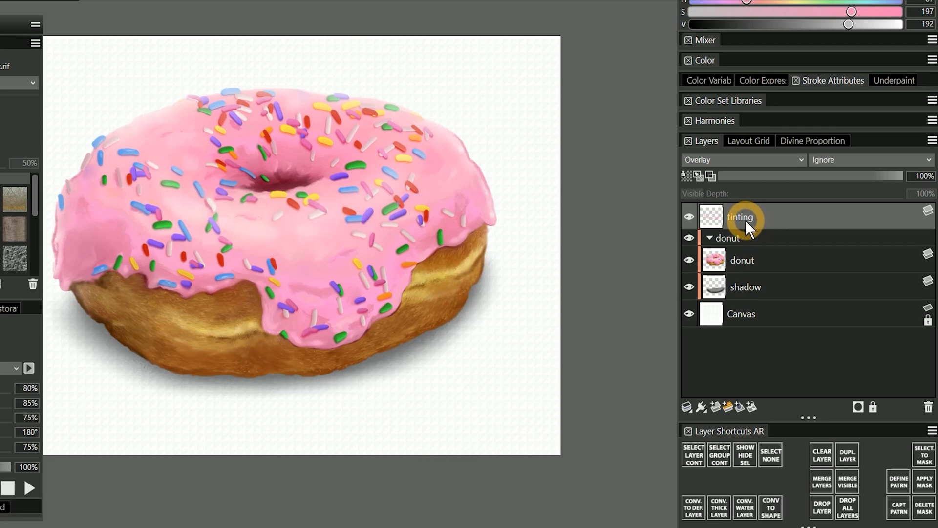
pyautogui.click(742, 159)
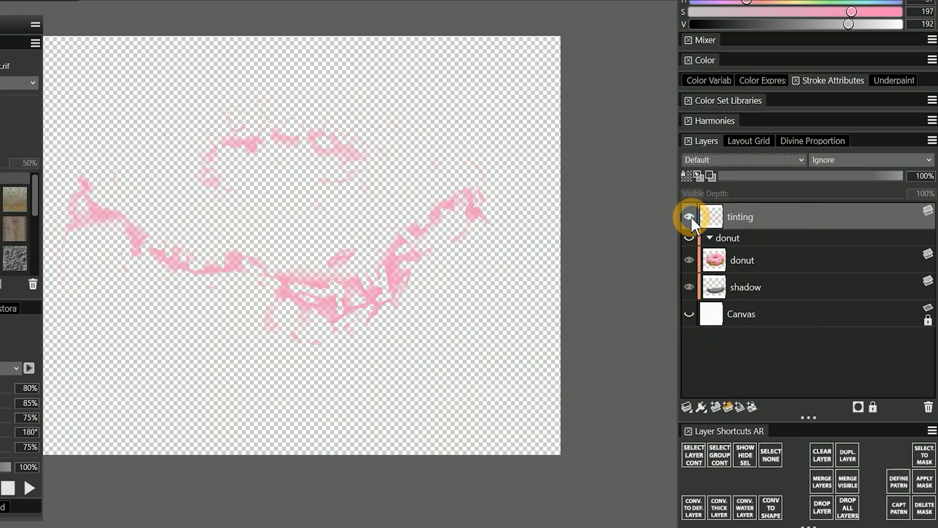
pyautogui.click(689, 217)
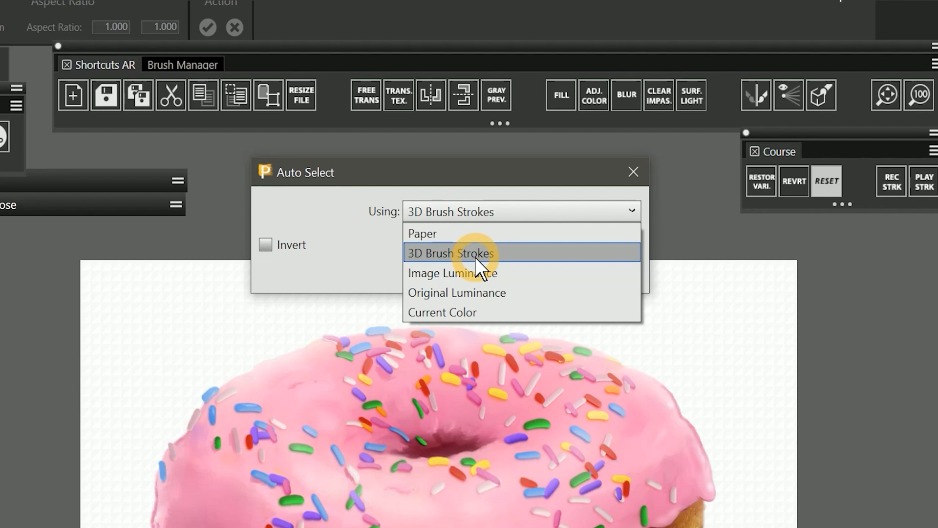
# Step: Reopen Auto Select with Image Luminance as the basis
pyautogui.click(453, 272)
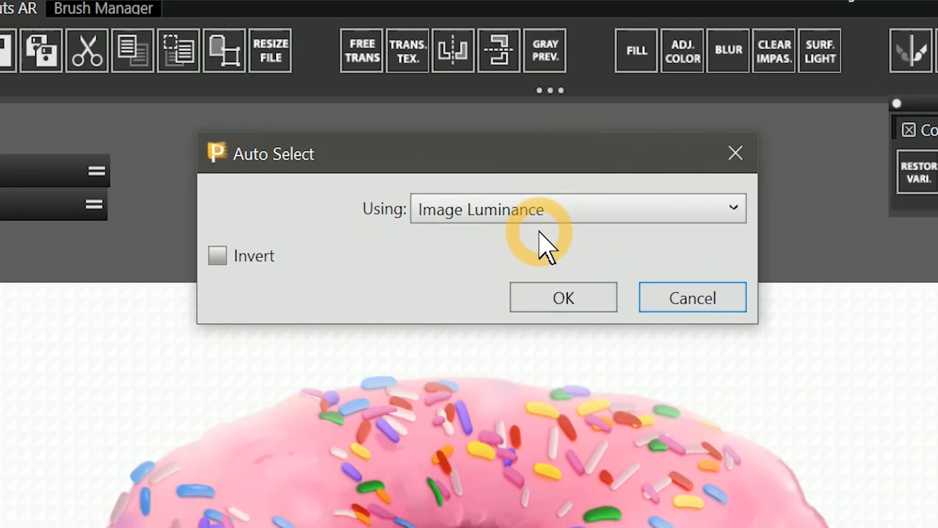
pyautogui.moveTo(217, 256)
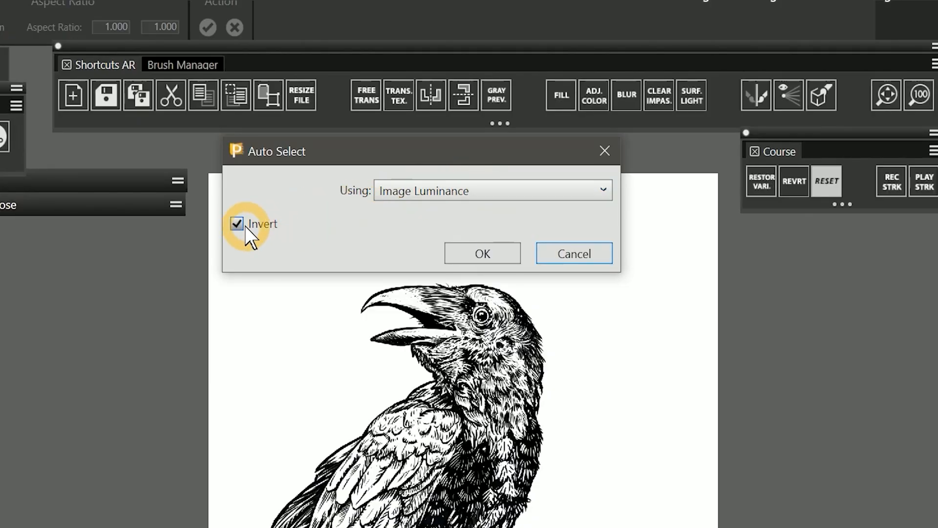
# Step: Invert the luminance selection and lift the raven's ink onto a new layer above the canvas
pyautogui.click(482, 253)
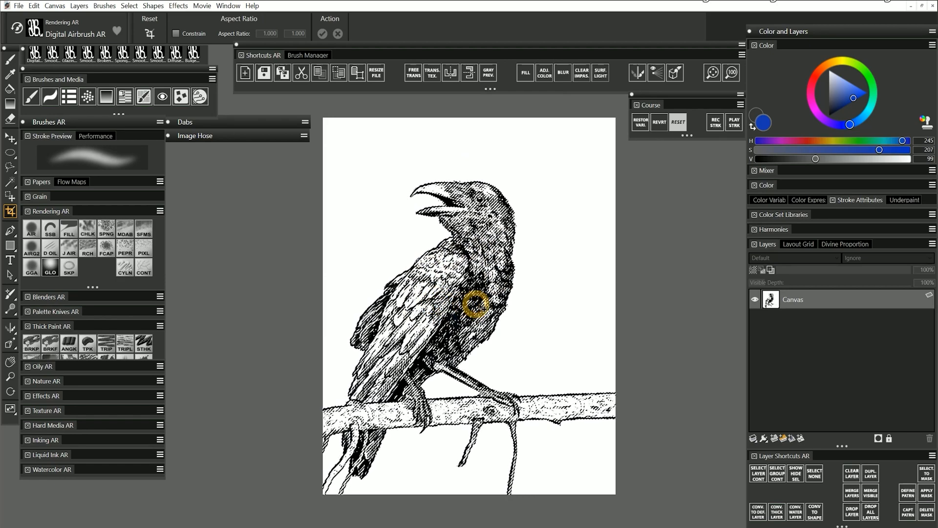
pyautogui.click(301, 72)
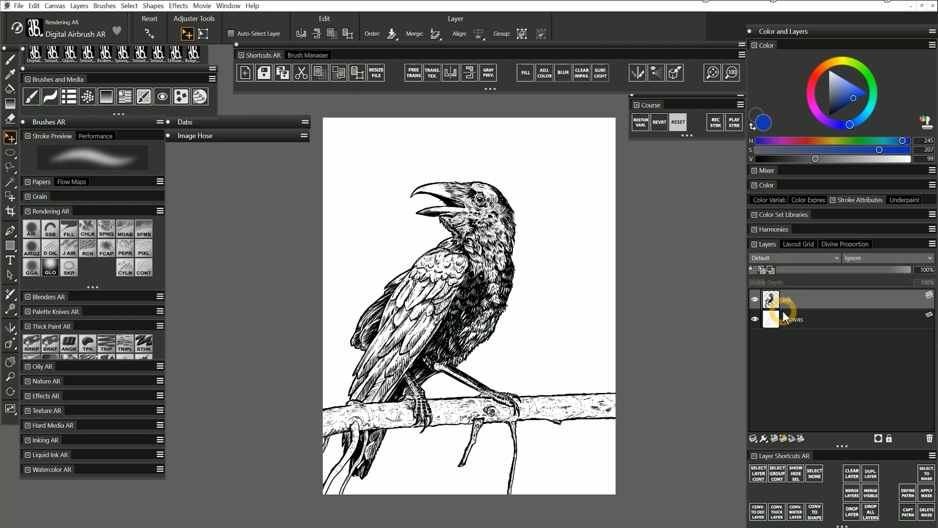
# Step: Toggle ink and Canvas visibility to confirm the canvas beneath is plain white
pyautogui.click(754, 319)
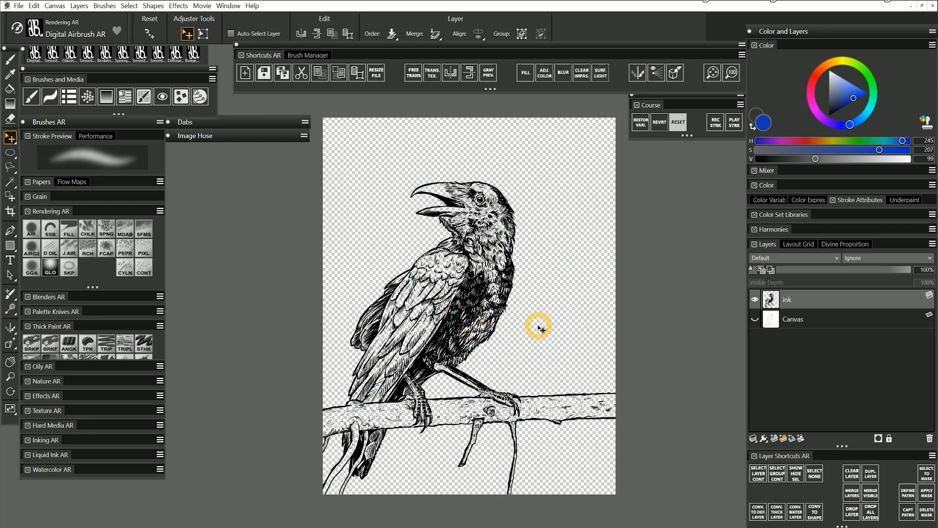
pyautogui.click(756, 300)
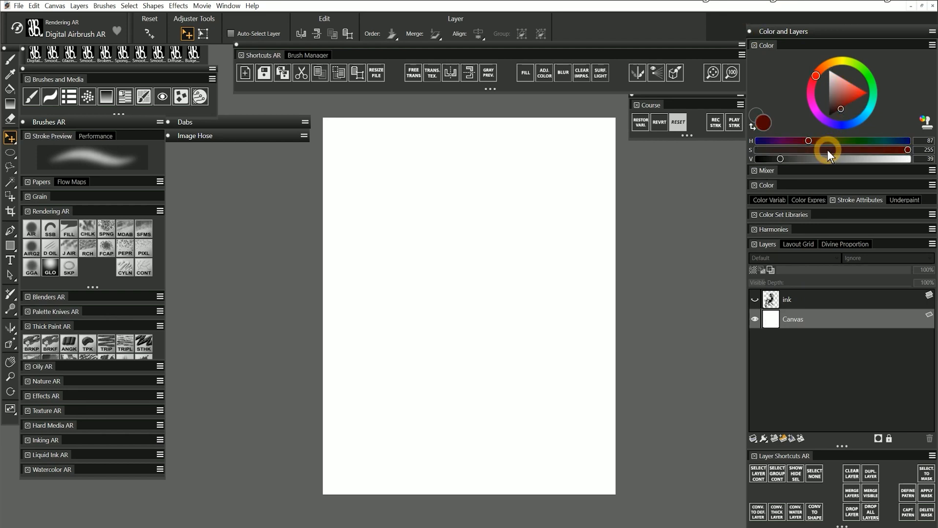
# Step: Fill the canvas dark red, then recolour the ink layer's raven linework light blue over it
pyautogui.click(755, 300)
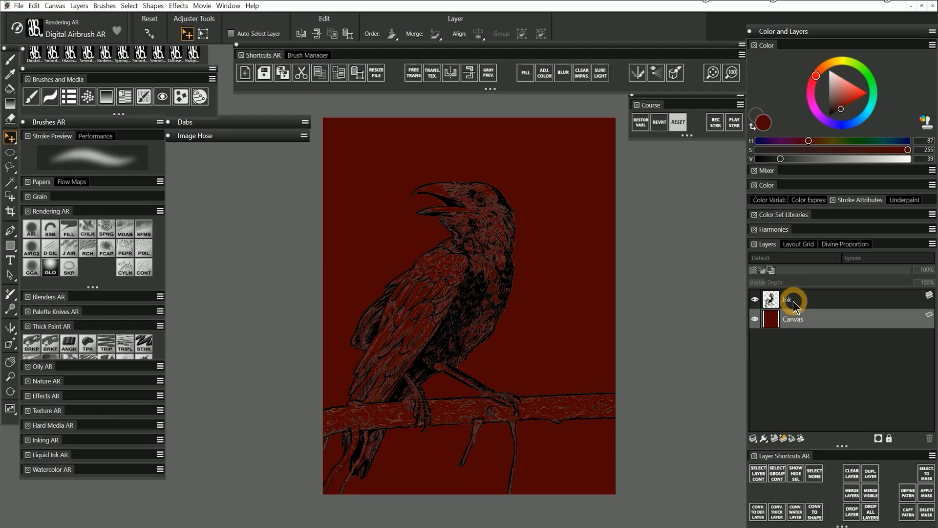
pyautogui.click(792, 257)
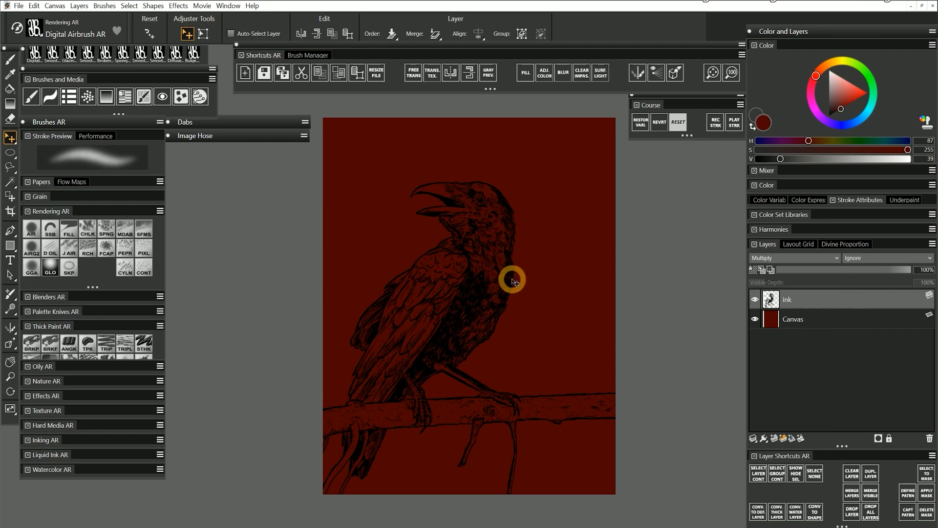
pyautogui.click(792, 257)
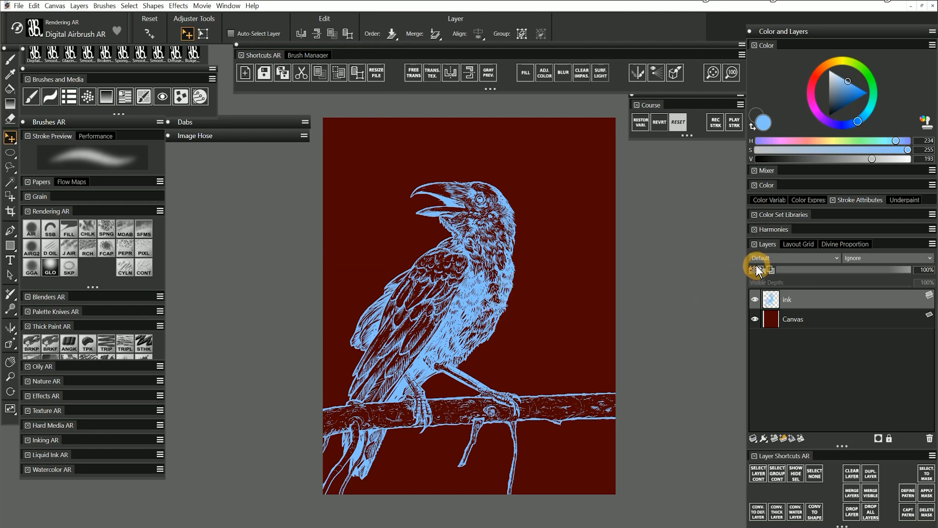
pyautogui.click(10, 211)
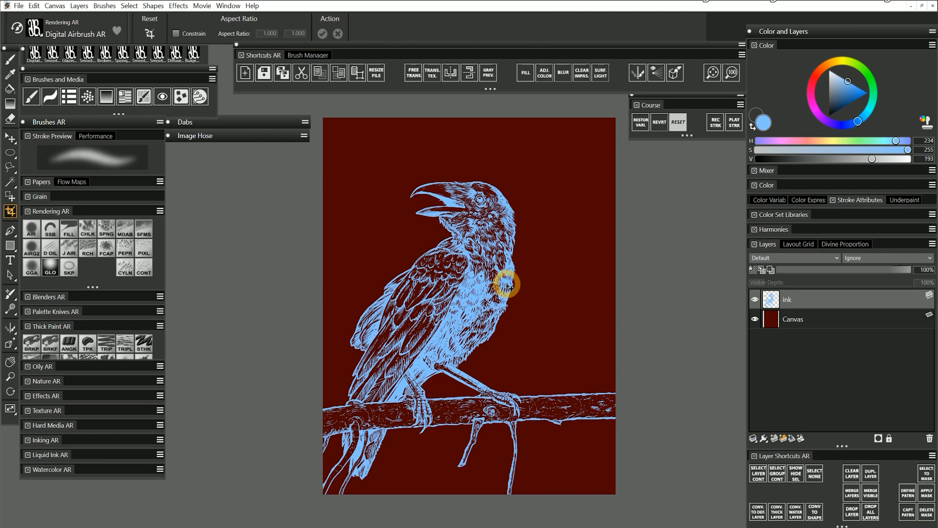
pyautogui.moveTo(505, 289)
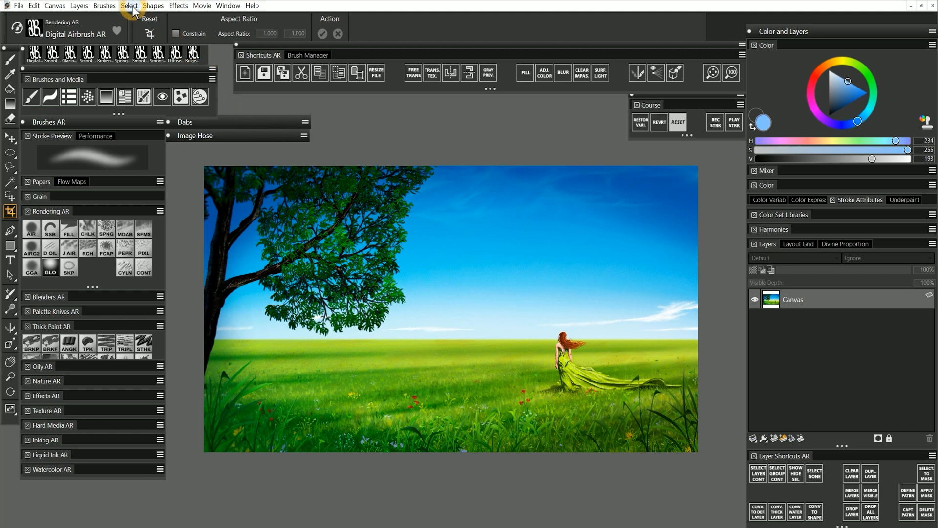
# Step: Bring up the Select menu over the grassy landscape painting
pyautogui.click(129, 6)
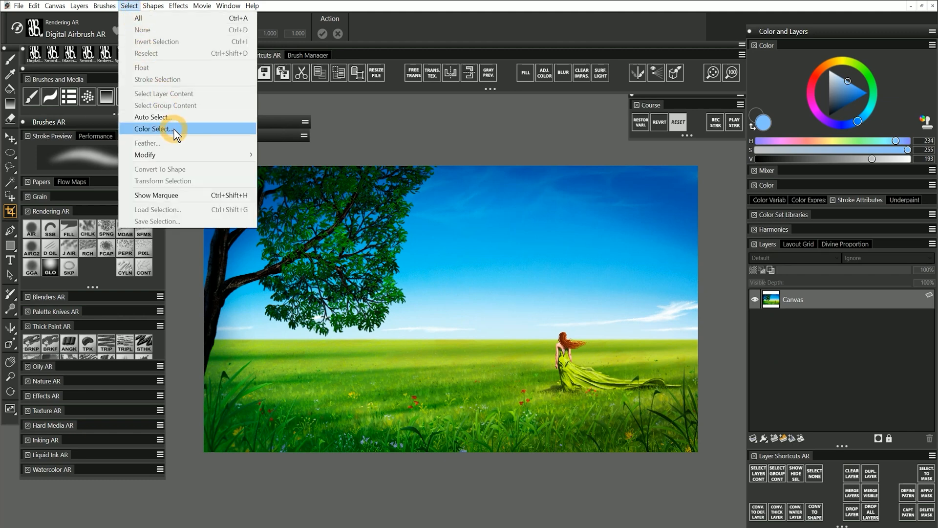
# Step: Start Color Select and sample the blue sky as the target colour
pyautogui.click(153, 129)
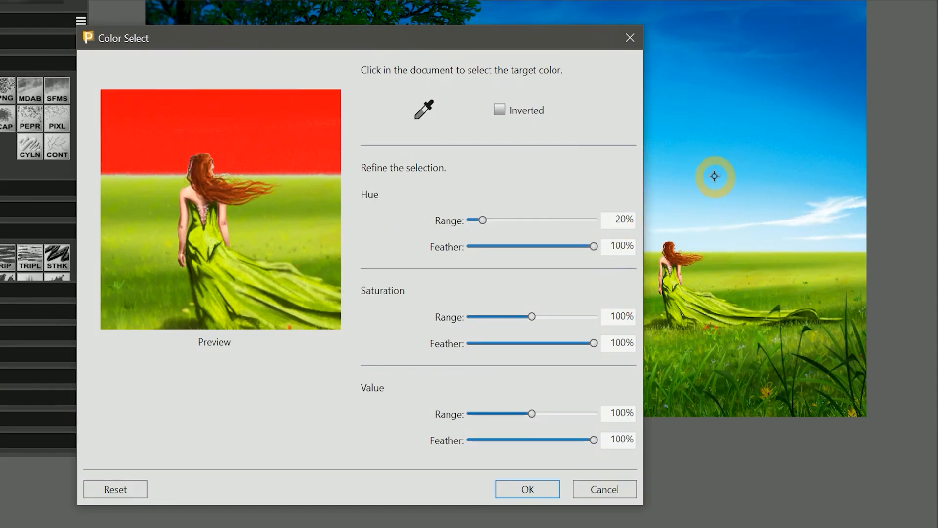
pyautogui.moveTo(700, 169)
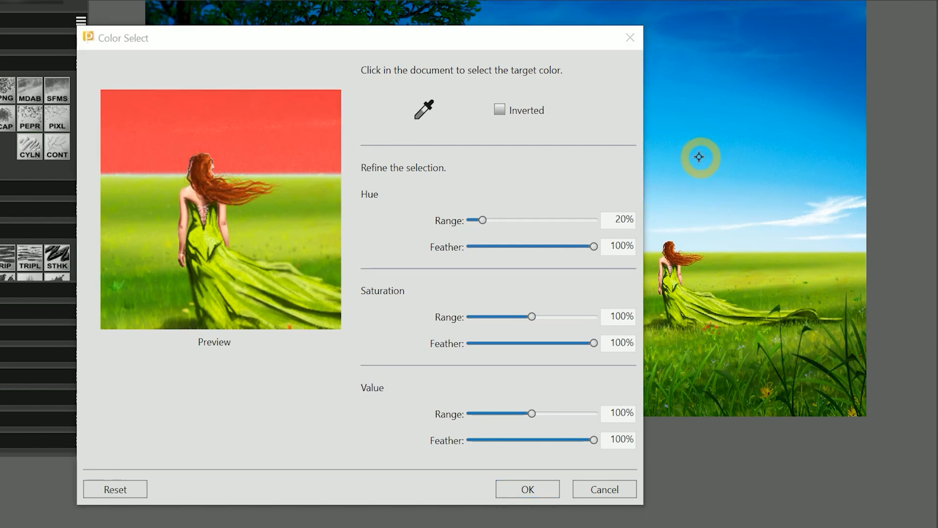
pyautogui.click(293, 149)
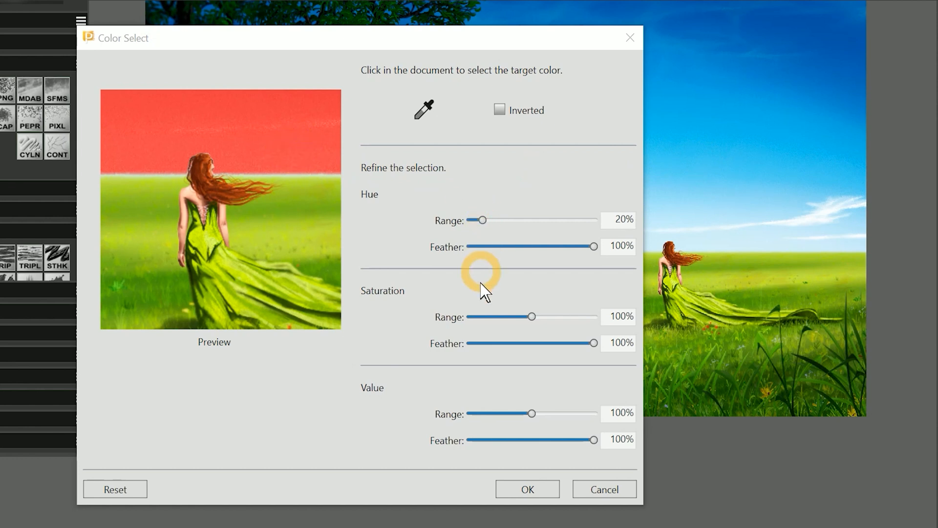
pyautogui.moveTo(481, 412)
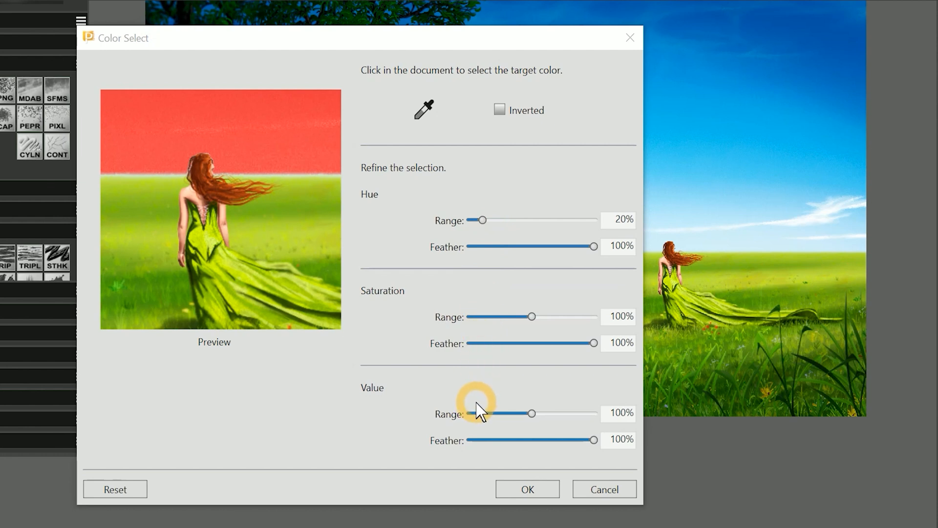
# Step: Tighten Color Select to hue range 25%, hue feather 100%, saturation 75%, value 50% so only the sky is marked
pyautogui.moveTo(478, 220); pyautogui.dragTo(493, 220)
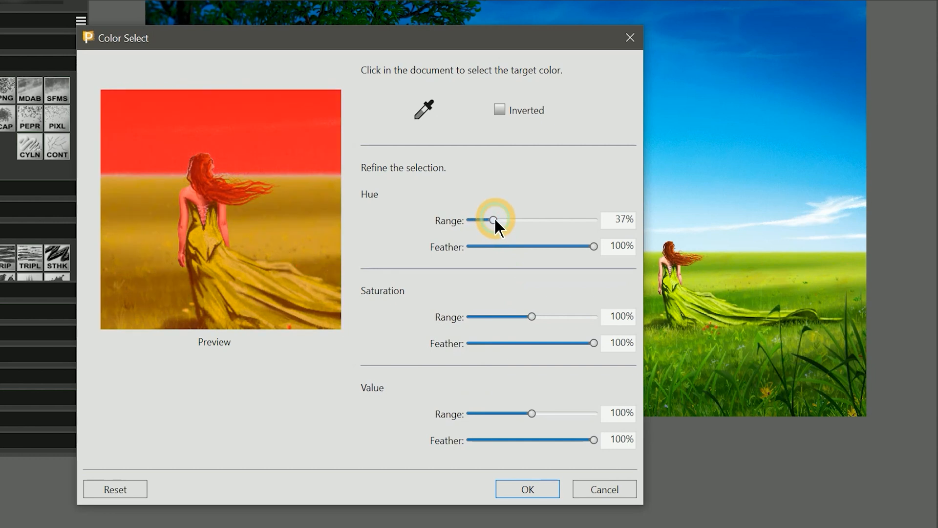
pyautogui.moveTo(493, 220); pyautogui.dragTo(477, 220)
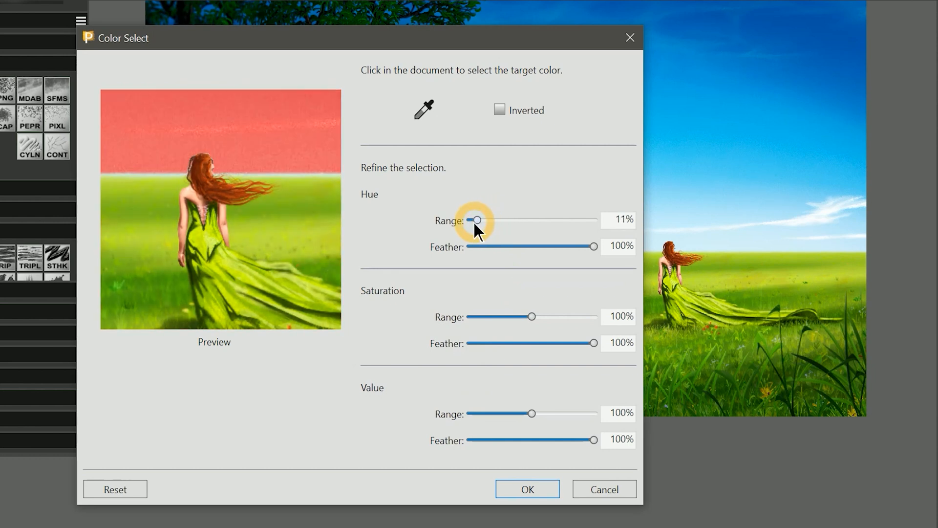
pyautogui.moveTo(476, 220); pyautogui.dragTo(479, 220)
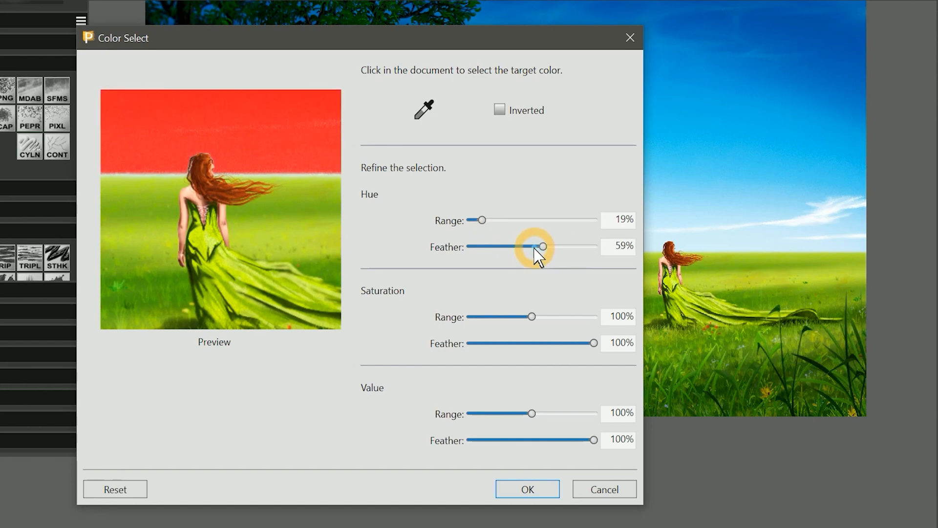
pyautogui.moveTo(543, 246); pyautogui.dragTo(489, 246)
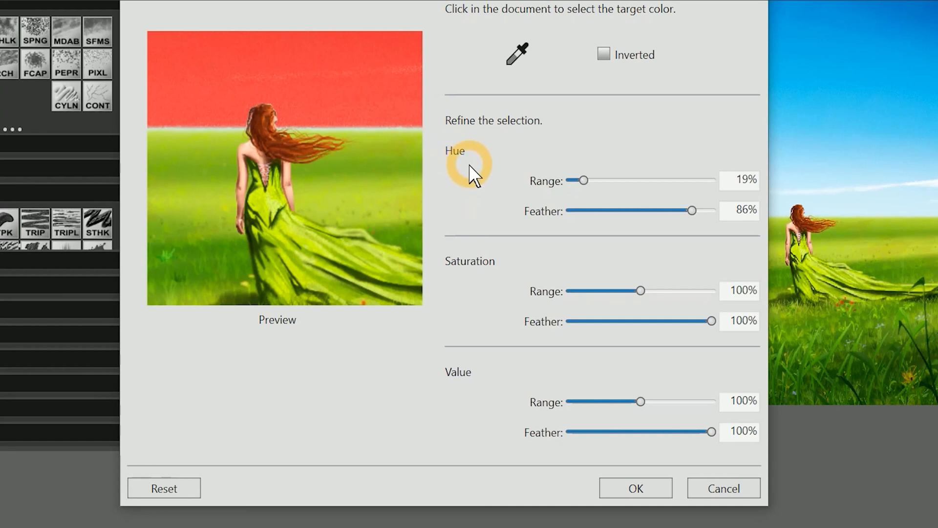
pyautogui.moveTo(485, 288)
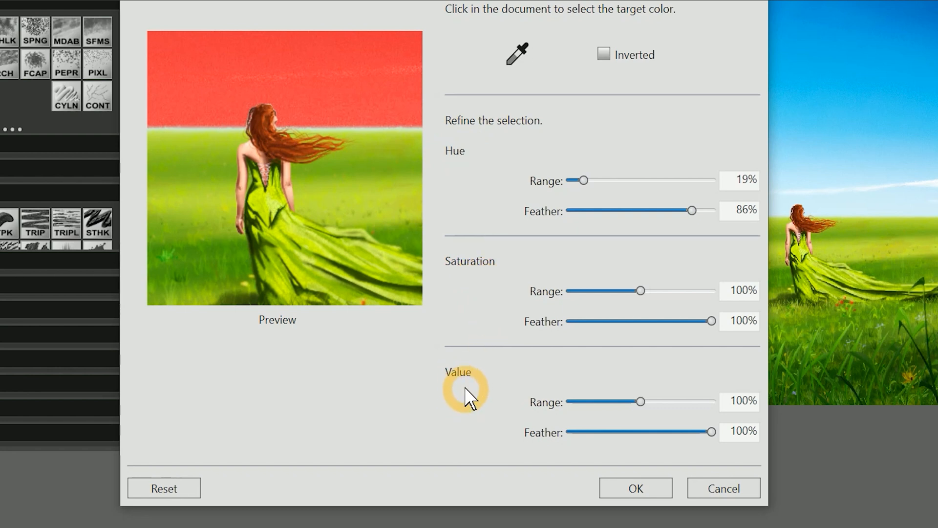
pyautogui.moveTo(386, 129)
pyautogui.write('25')
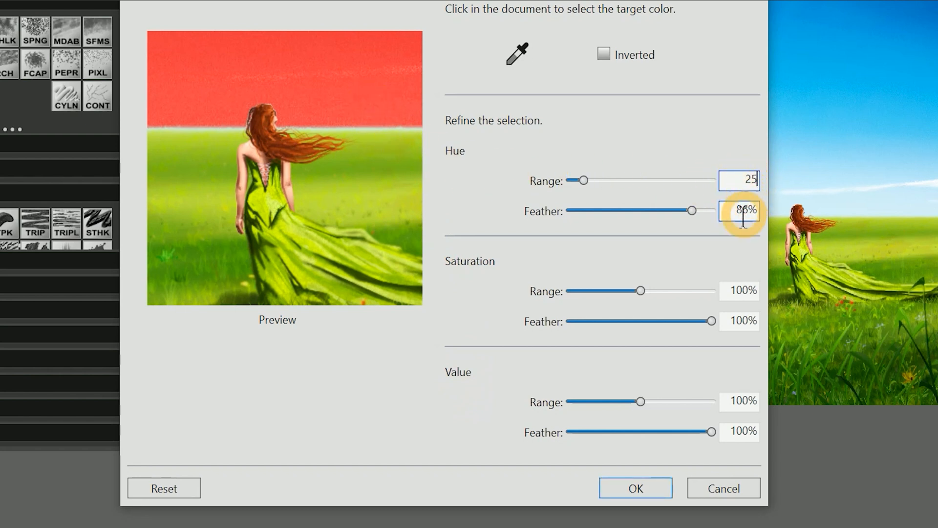
pyautogui.click(741, 291)
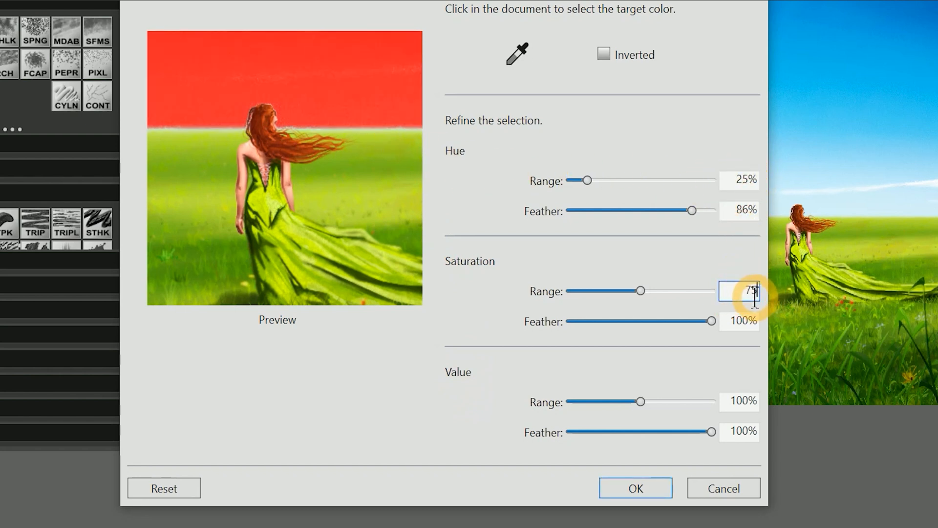
pyautogui.click(739, 401)
pyautogui.write('50')
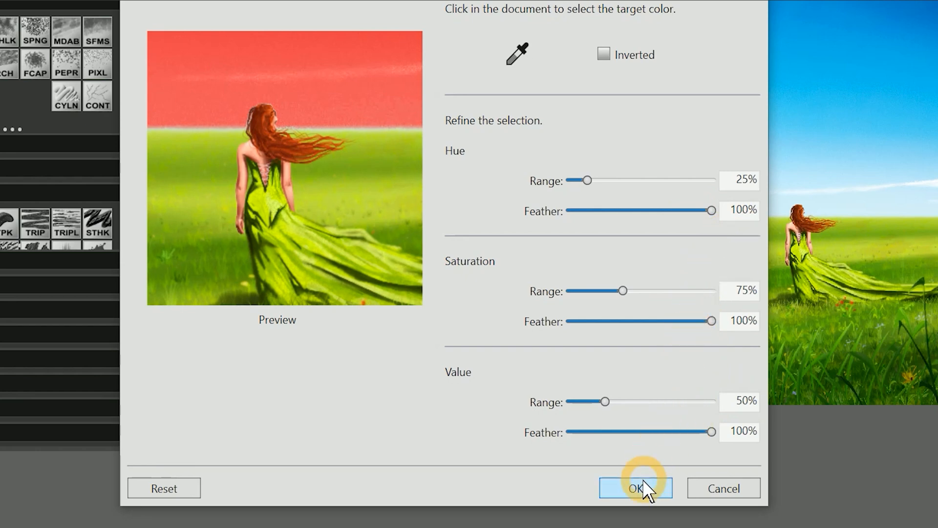
# Step: Confirm the selection, fill a new Color Burn 'tint' layer with pink at 47% opacity, then hide it to compare
pyautogui.click(635, 488)
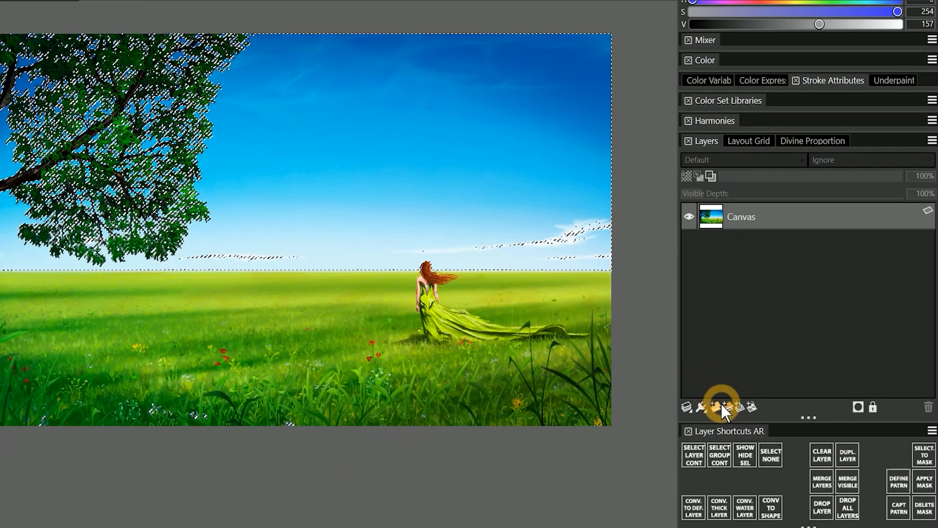
pyautogui.click(742, 160)
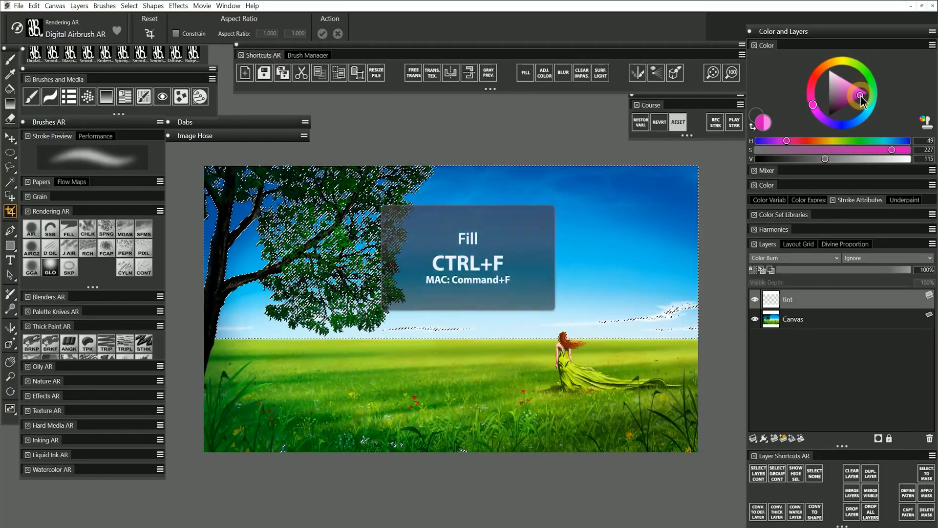
pyautogui.press('ctrl+f')
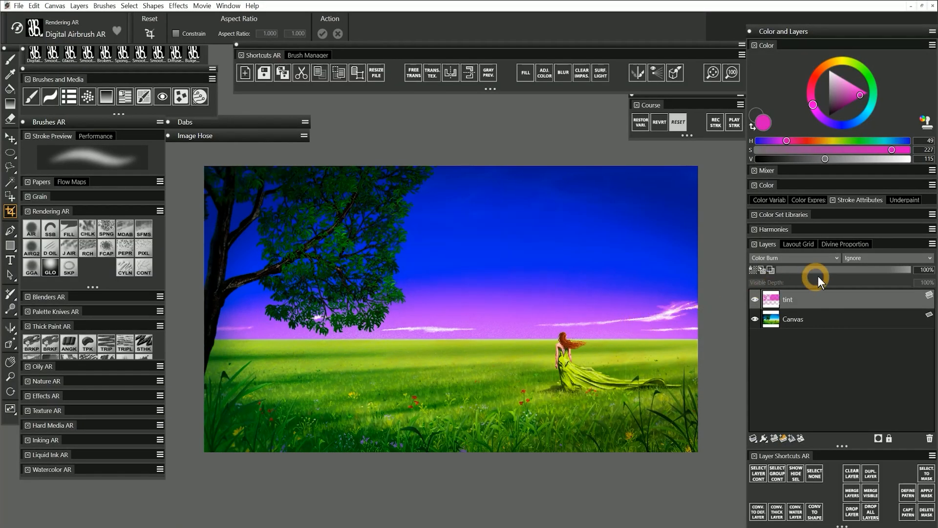
pyautogui.moveTo(891, 269); pyautogui.dragTo(814, 269)
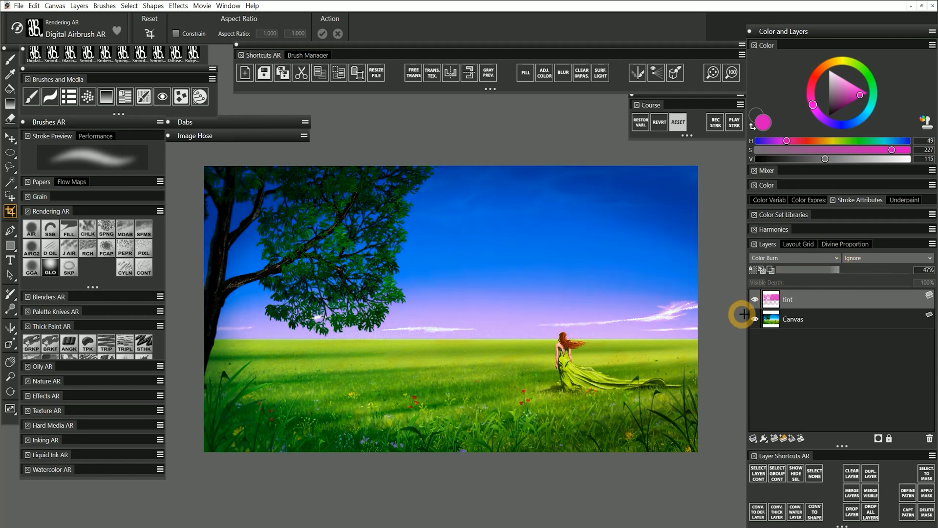
pyautogui.click(755, 299)
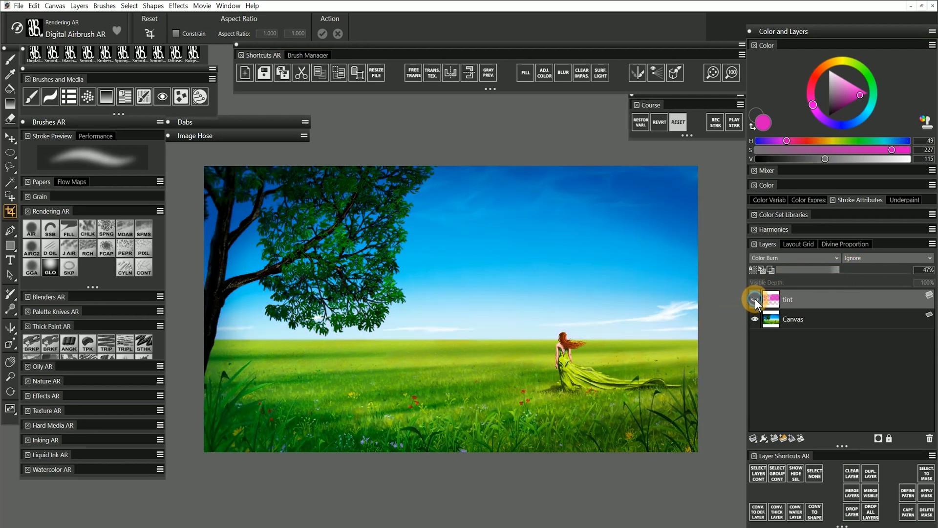